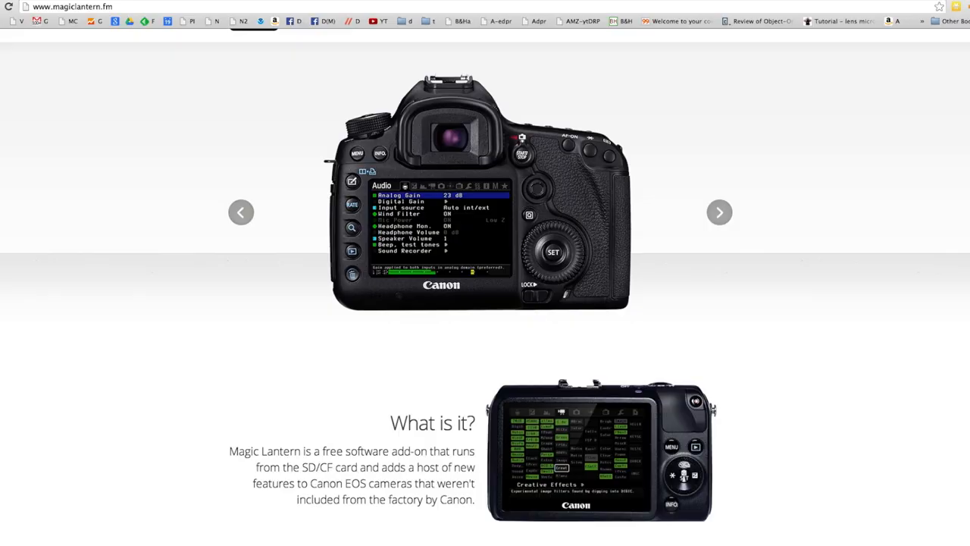
# - Go to the Magic Lantern Downloads page and download the stable v2.3 release
pyautogui.scroll(3)
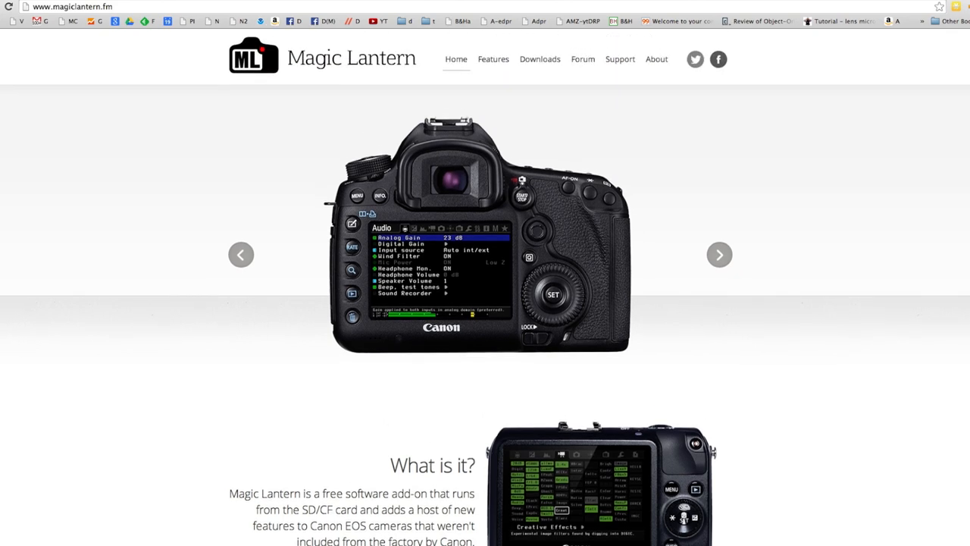
pyautogui.click(539, 61)
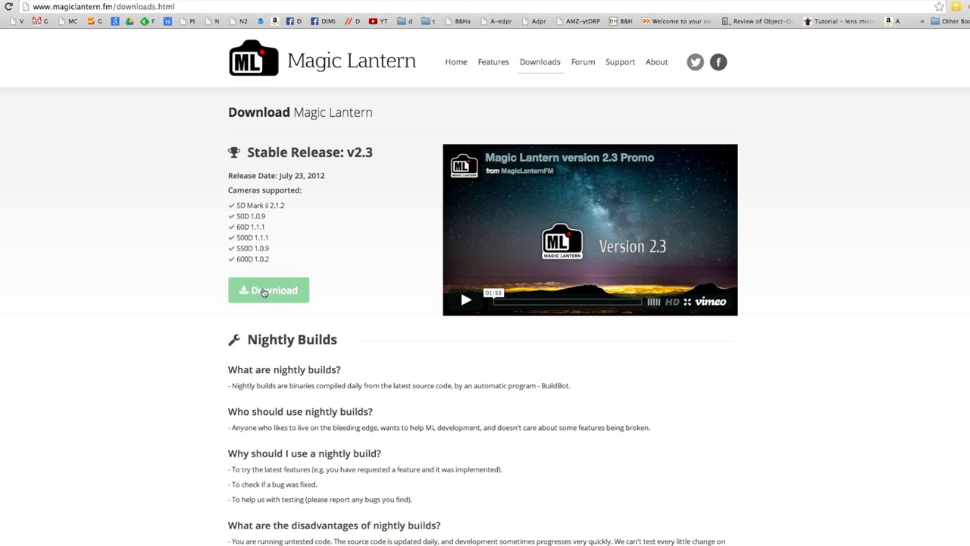
pyautogui.click(268, 289)
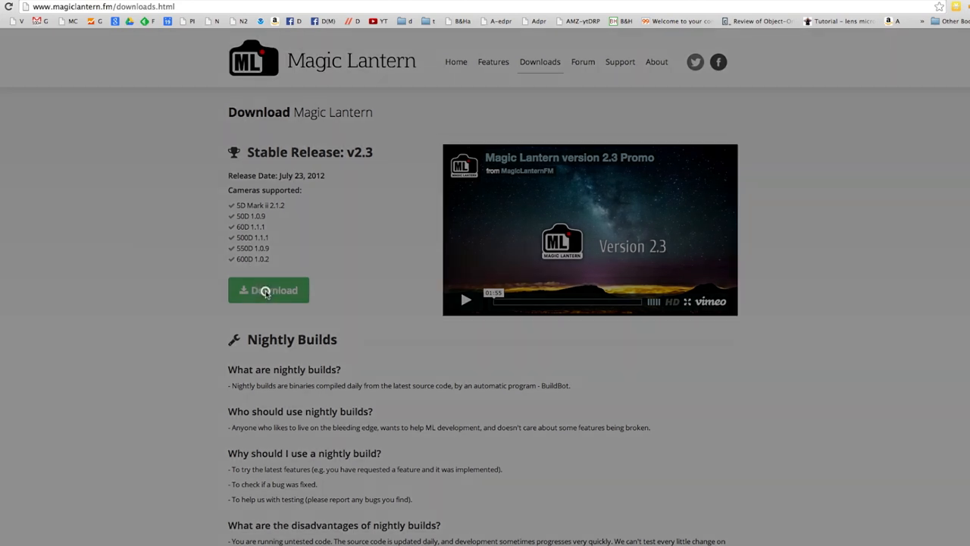
pyautogui.click(268, 289)
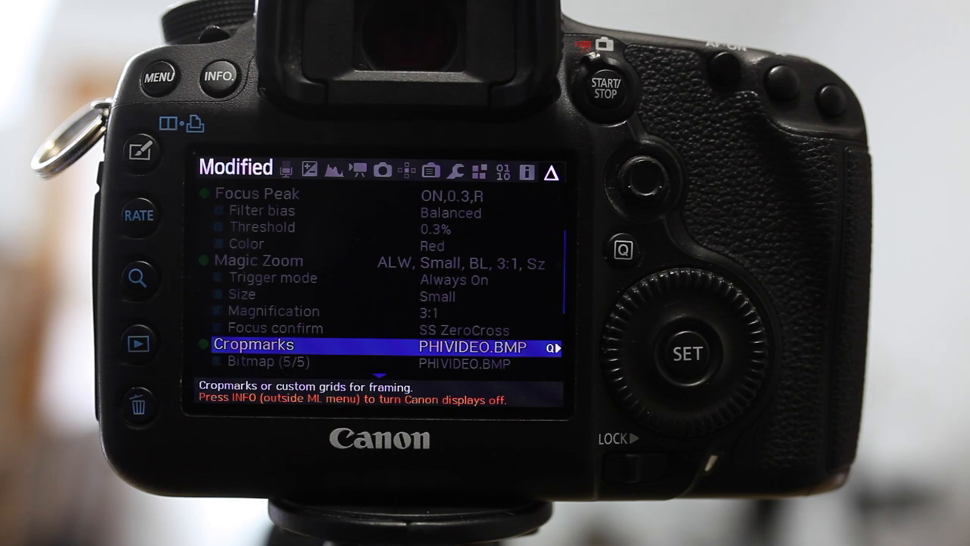
pyautogui.scroll(3)
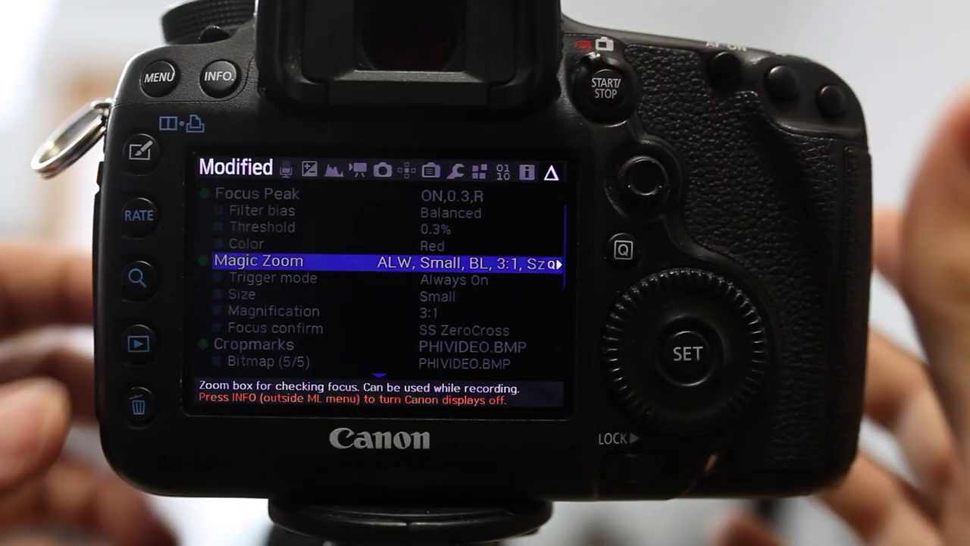